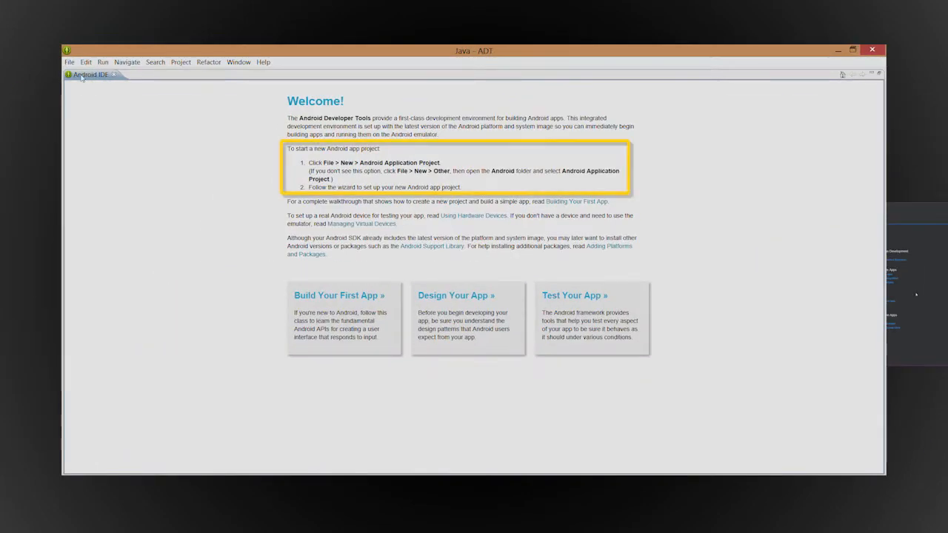
Create a new Android Application Project named MyApplication and advance to project configuration
{"action": "left_click", "coordinate": [69, 61]}
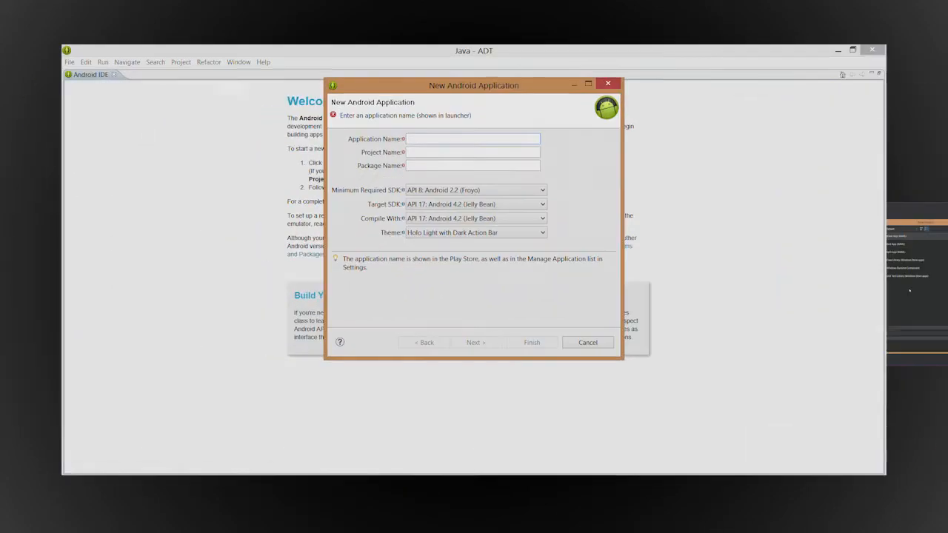
{"action": "type", "text": "MyApplication"}
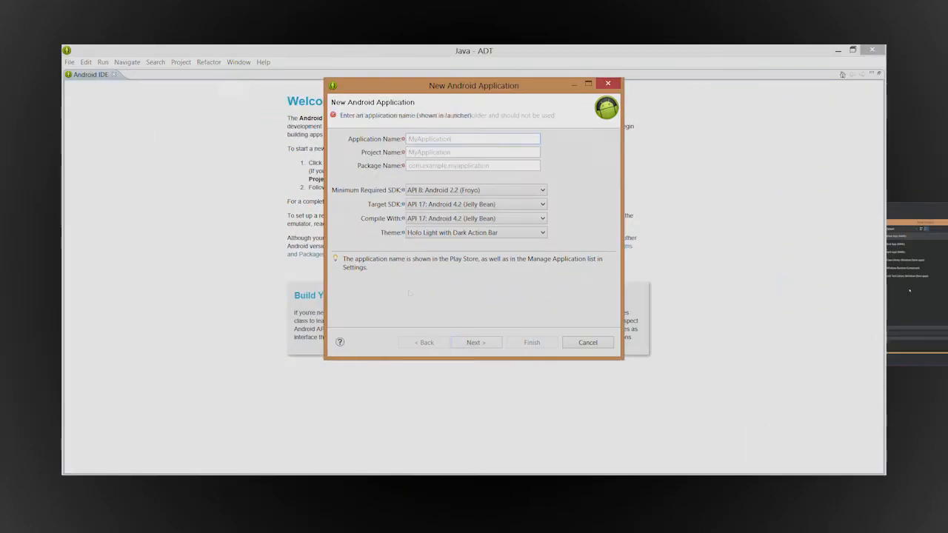
{"action": "left_click", "coordinate": [475, 342]}
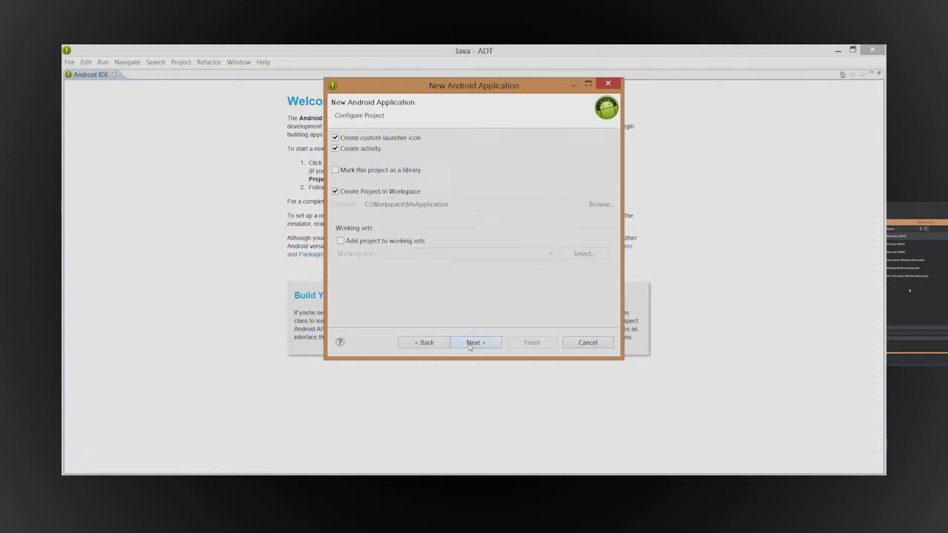
{"action": "left_click", "coordinate": [475, 343]}
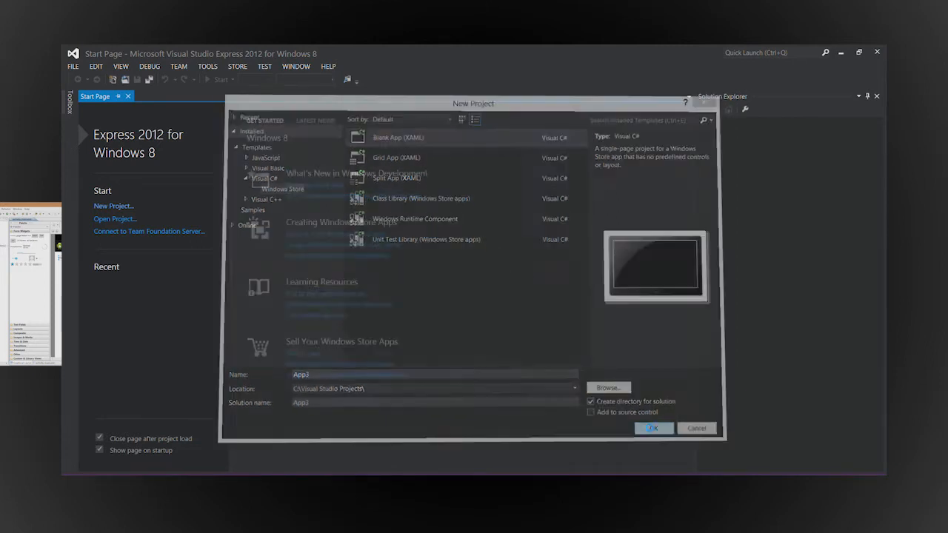
Create the Blank App (XAML) C# Windows Store project App3
{"action": "left_click", "coordinate": [653, 428]}
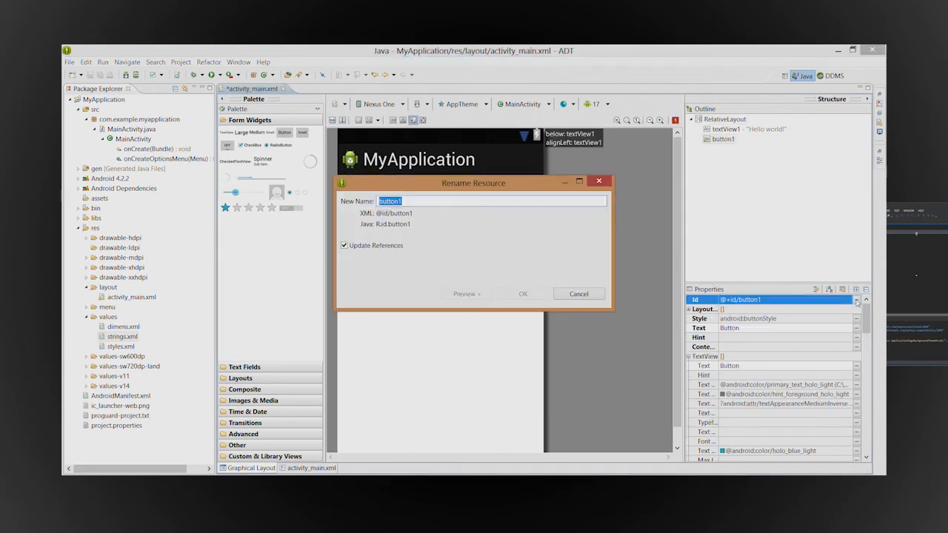
Rename the button to helloButton and give it a new string resource reading Click me
{"action": "type", "text": "helloButton"}
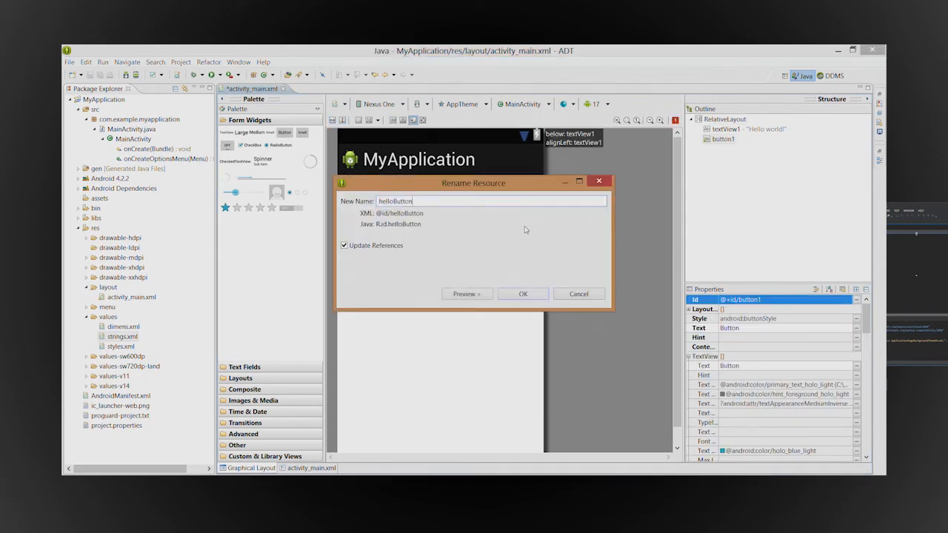
{"action": "left_click", "coordinate": [522, 294]}
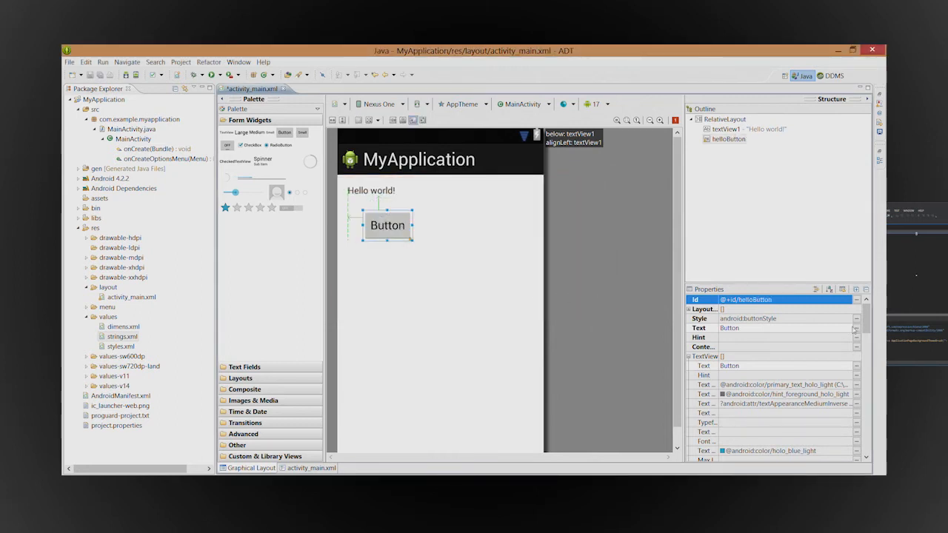
{"action": "left_click", "coordinate": [856, 328]}
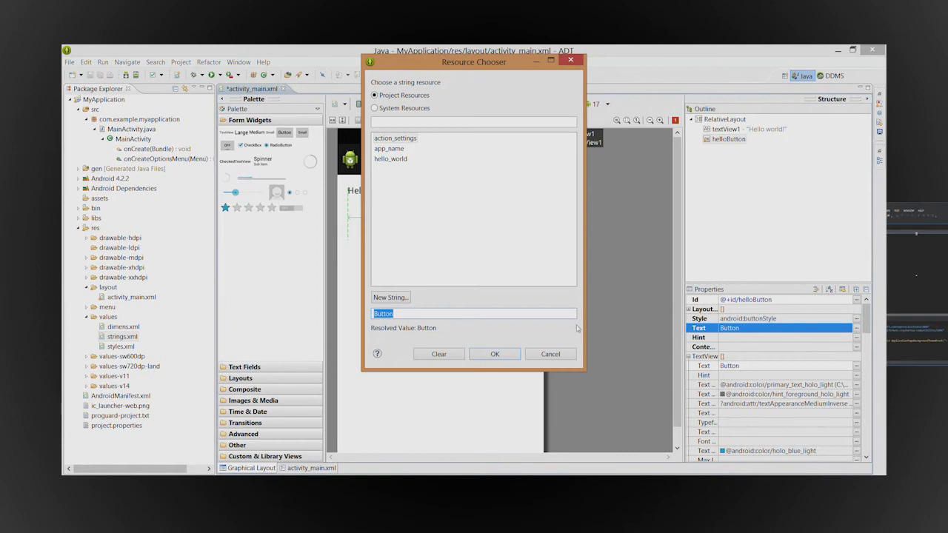
{"action": "left_click", "coordinate": [390, 297]}
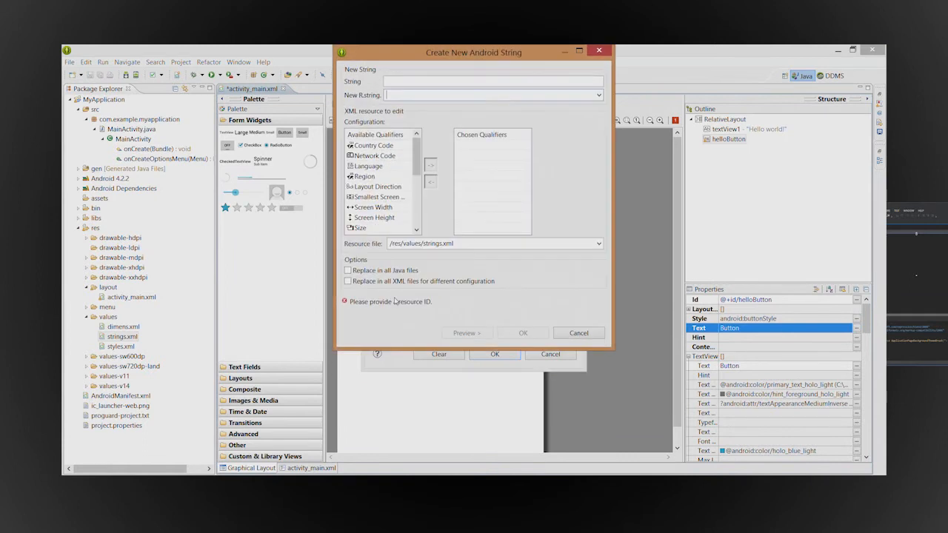
{"action": "type", "text": "Click me"}
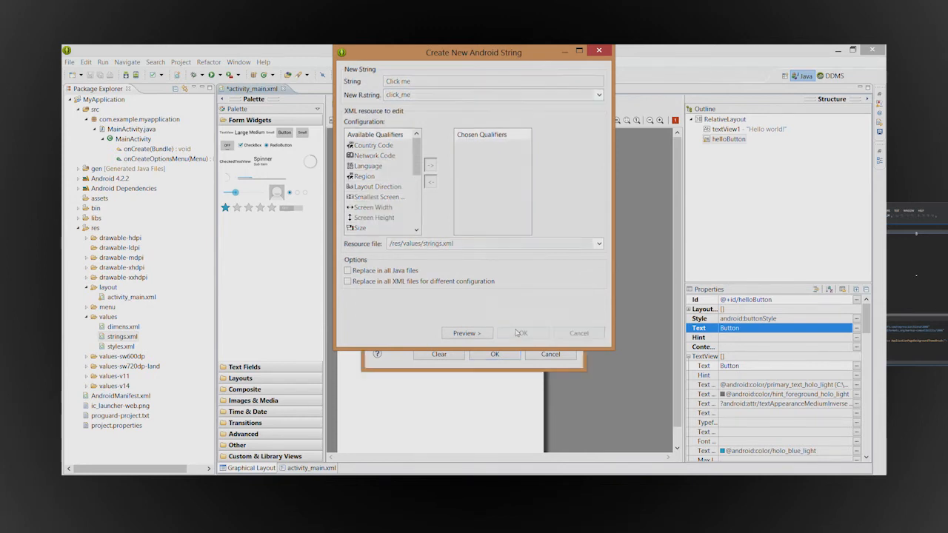
{"action": "left_click", "coordinate": [522, 333]}
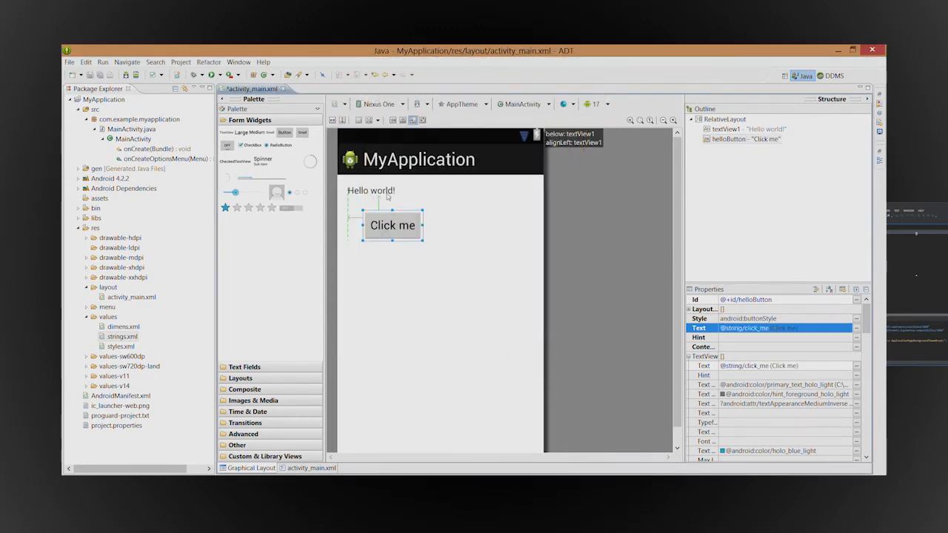
Rename the Hello world! text view to helloLabel and begin editing its text
{"action": "left_click", "coordinate": [370, 190]}
{"action": "type", "text": "helloLabel"}
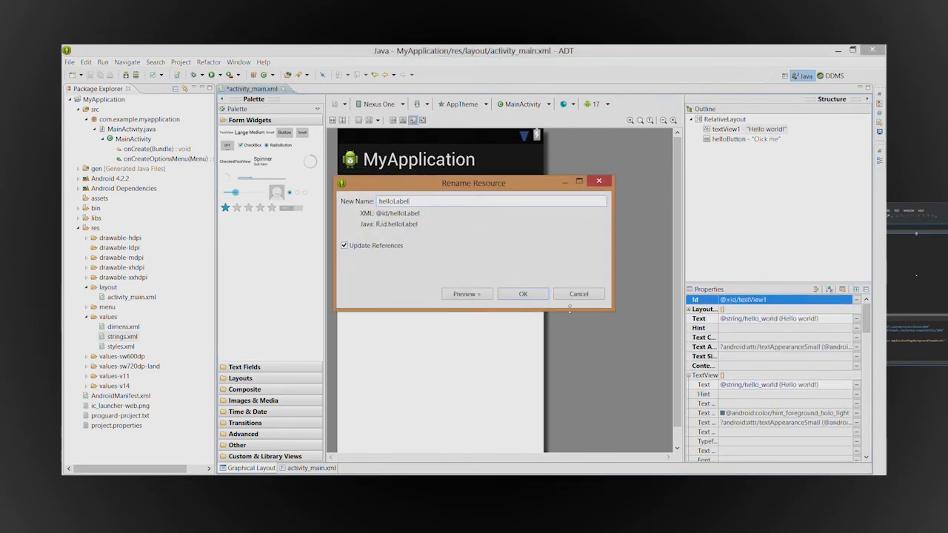
{"action": "left_click", "coordinate": [523, 294]}
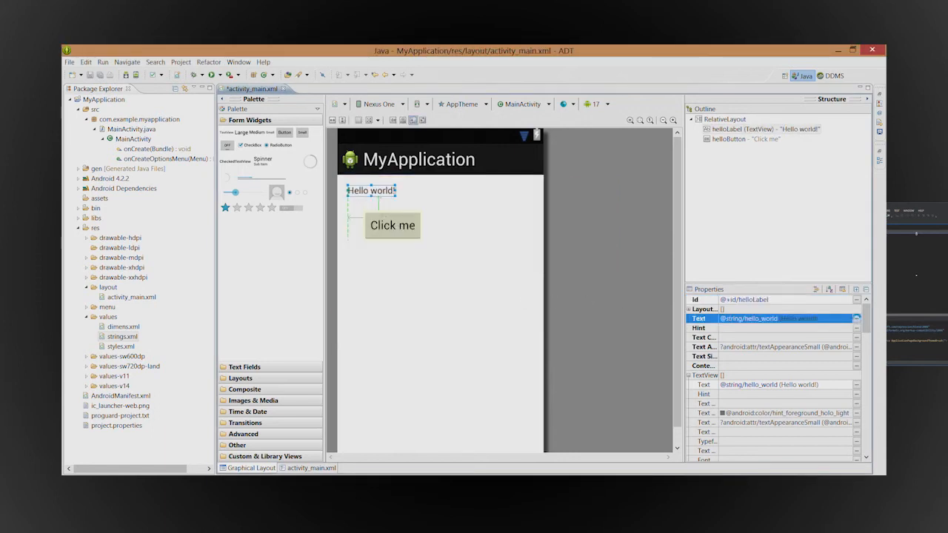
{"action": "left_click", "coordinate": [857, 319]}
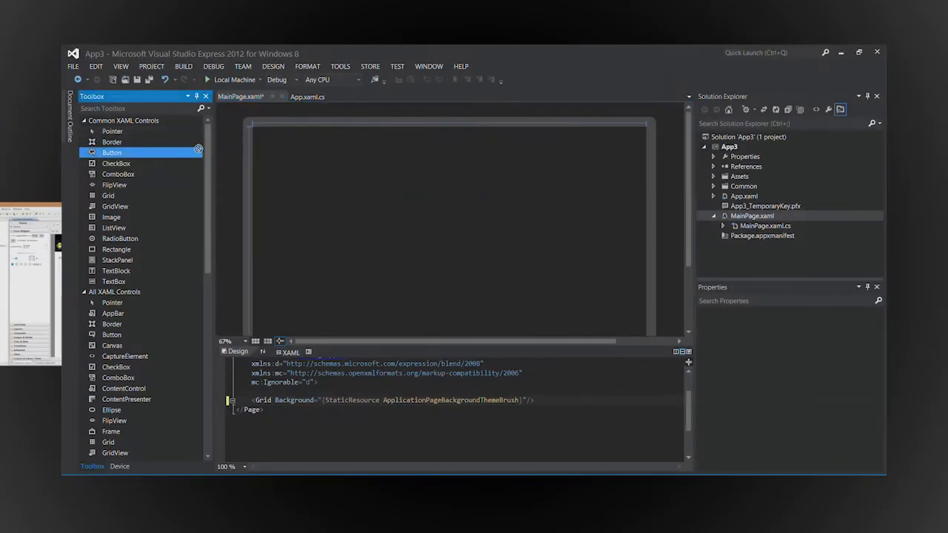
Place a Click me button and an empty text block named helloText on MainPage
{"action": "left_click_drag", "start_coordinate": [111, 152], "coordinate": [284, 152]}
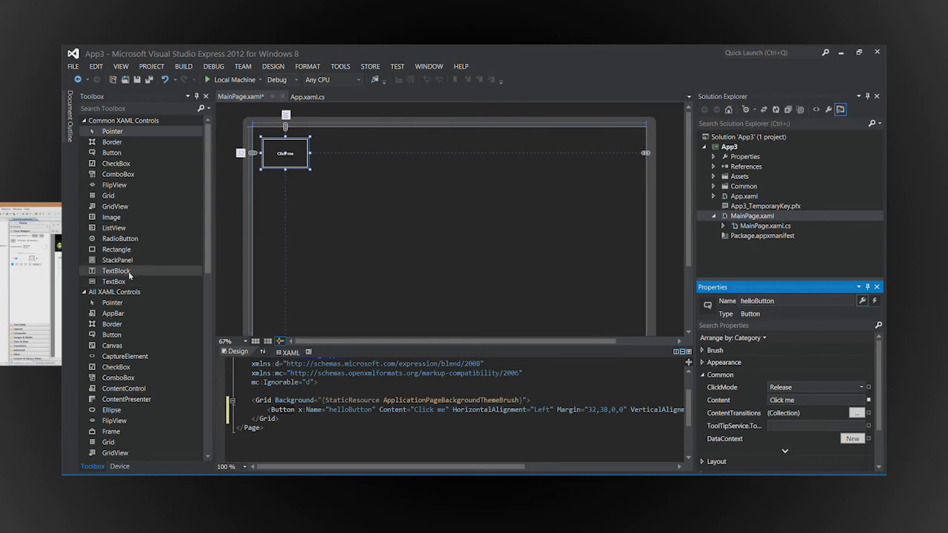
{"action": "left_click", "coordinate": [116, 271]}
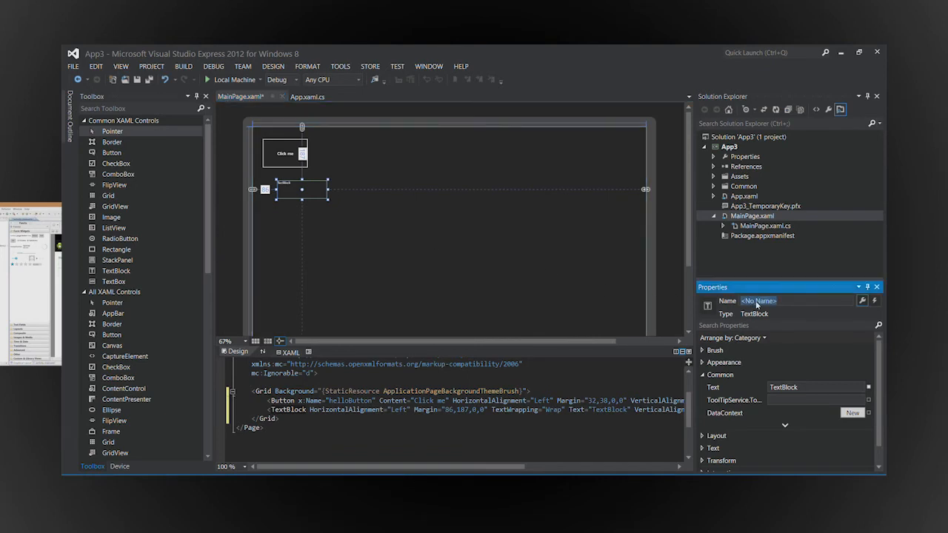
{"action": "type", "text": "helloText"}
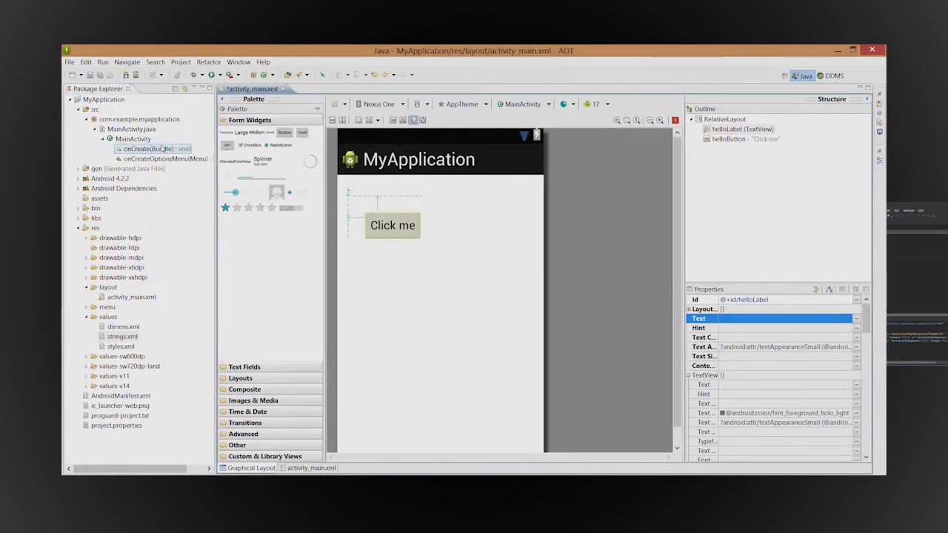
{"action": "left_click", "coordinate": [322, 89]}
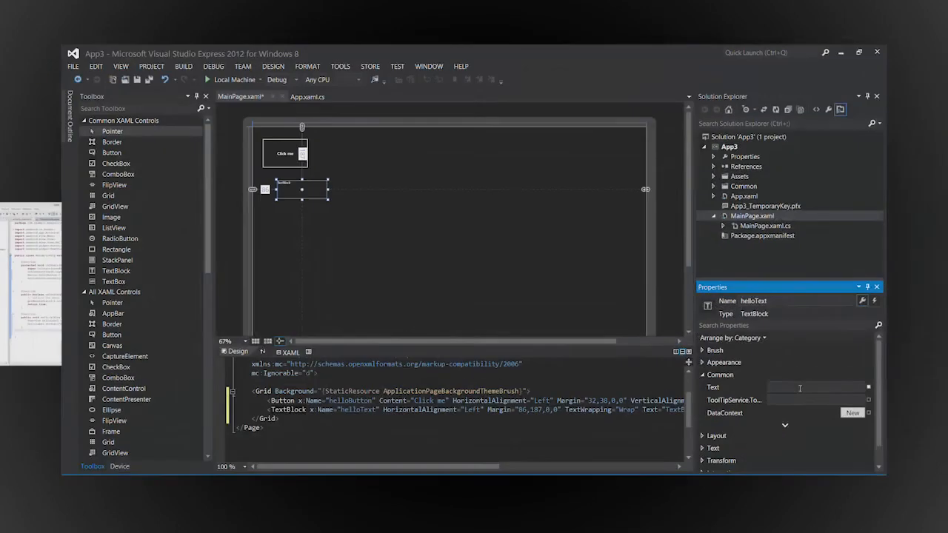
Generate helloButton_Click and set helloText.Text = "Hello, World!"; inside it
{"action": "left_click", "coordinate": [285, 153]}
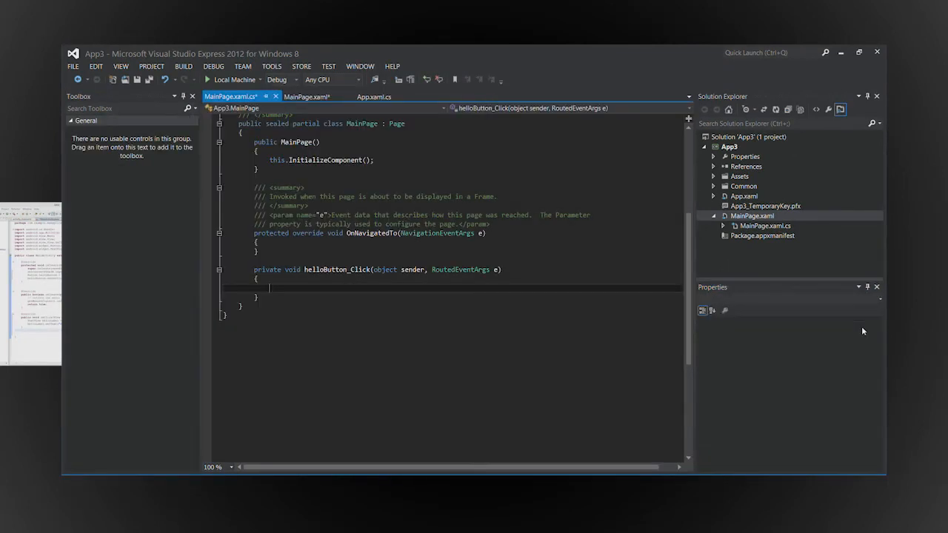
{"action": "type", "text": "helloText.Text = \"Hello, World!\";"}
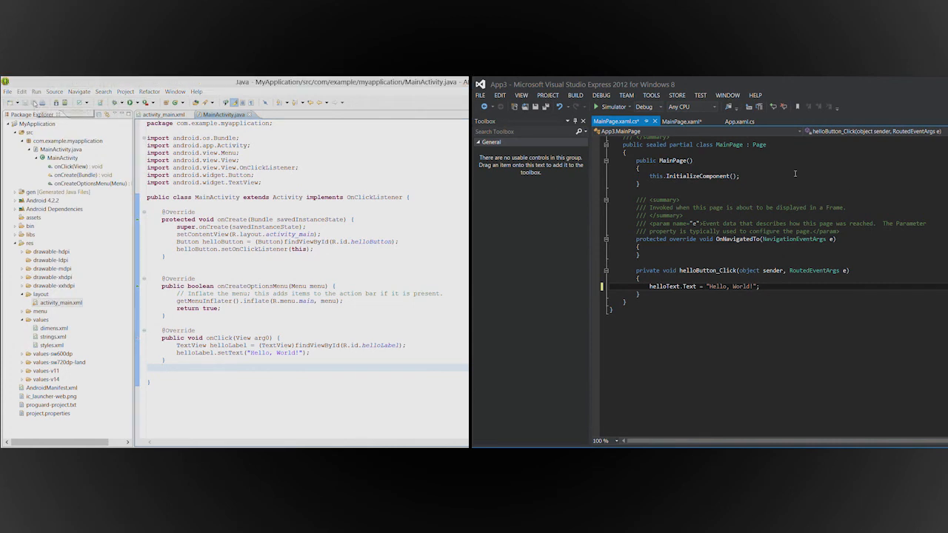
Start debugging the Windows Store app and bring MyApplication up in the Android emulator
{"action": "left_click", "coordinate": [601, 95]}
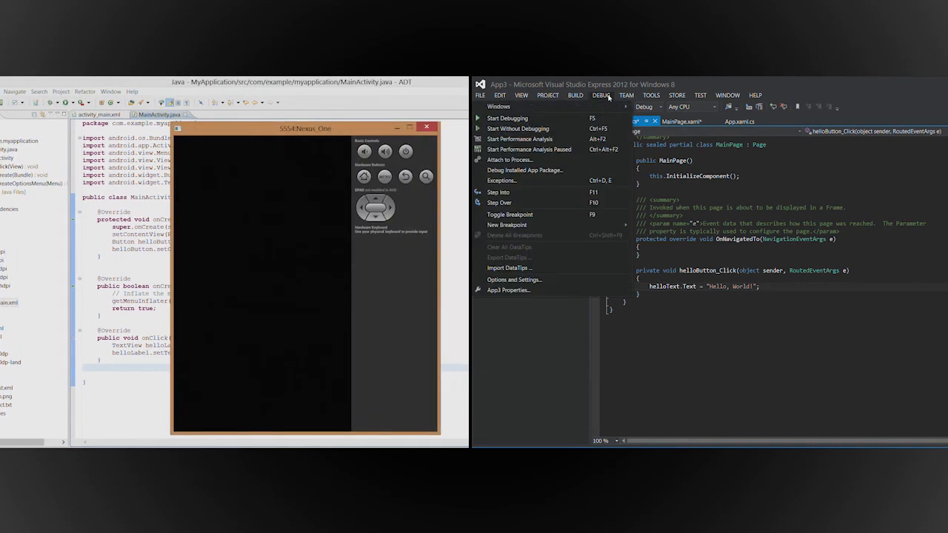
{"action": "left_click", "coordinate": [518, 129]}
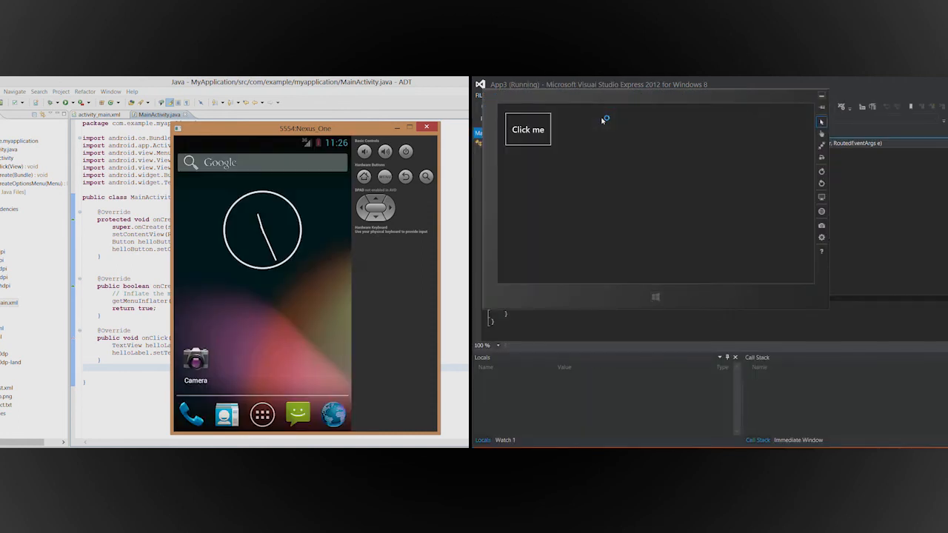
{"action": "left_click", "coordinate": [262, 414]}
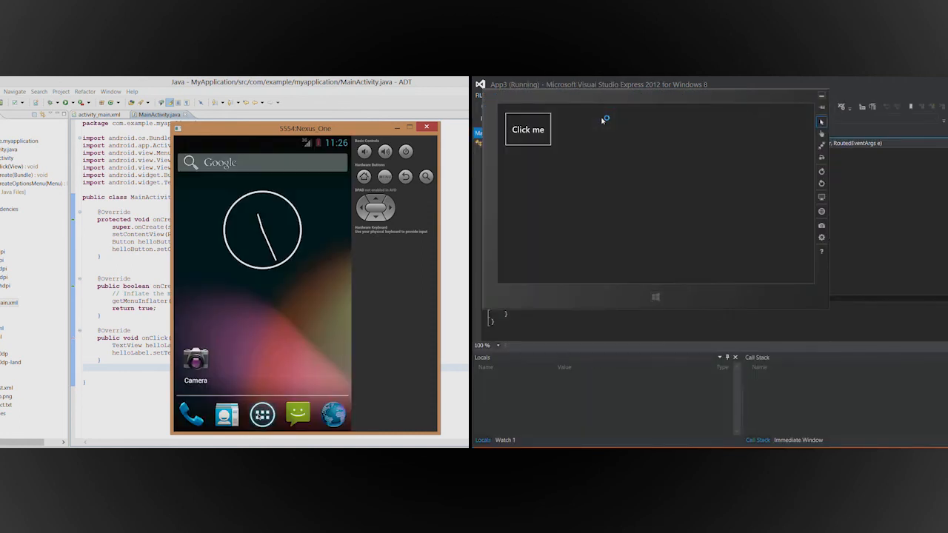
{"action": "left_click", "coordinate": [261, 414]}
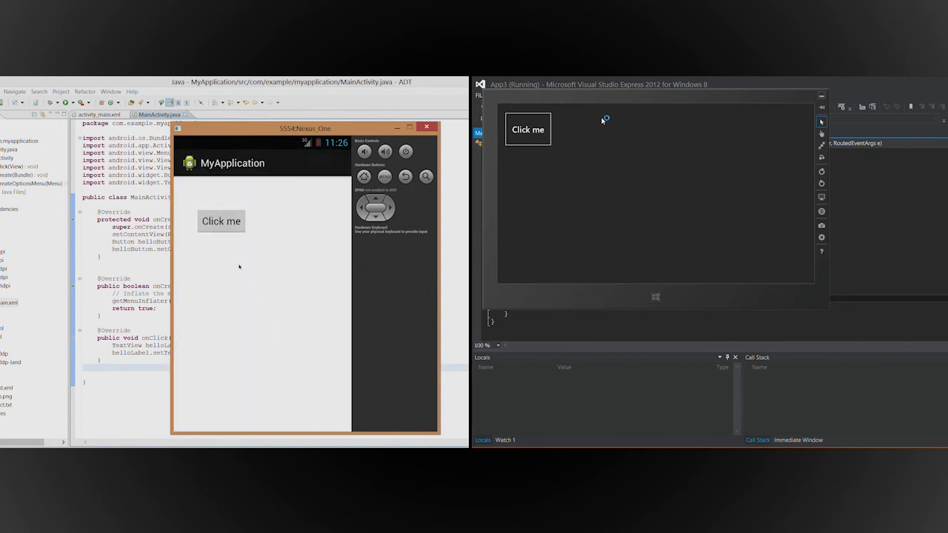
Press Click me in both apps so each shows Hello, World!
{"action": "left_click", "coordinate": [220, 222]}
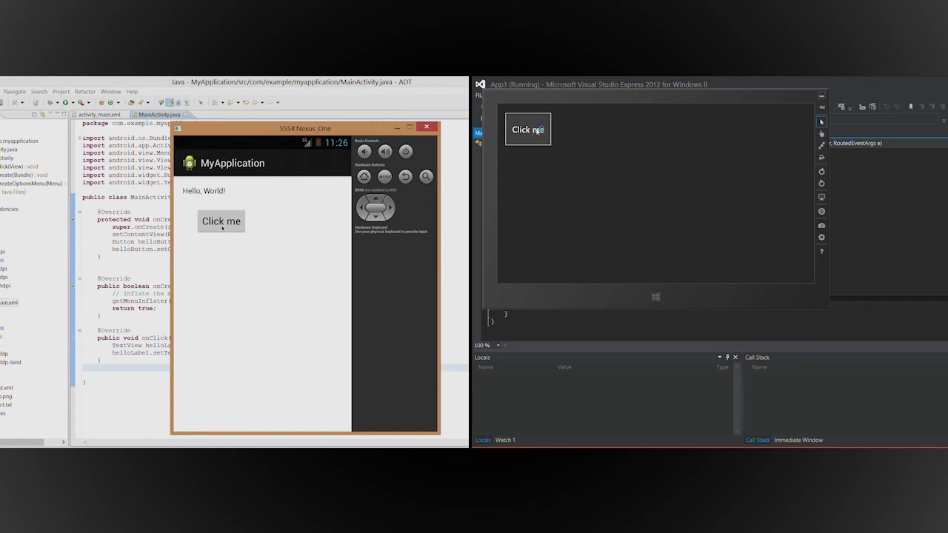
{"action": "left_click", "coordinate": [528, 130]}
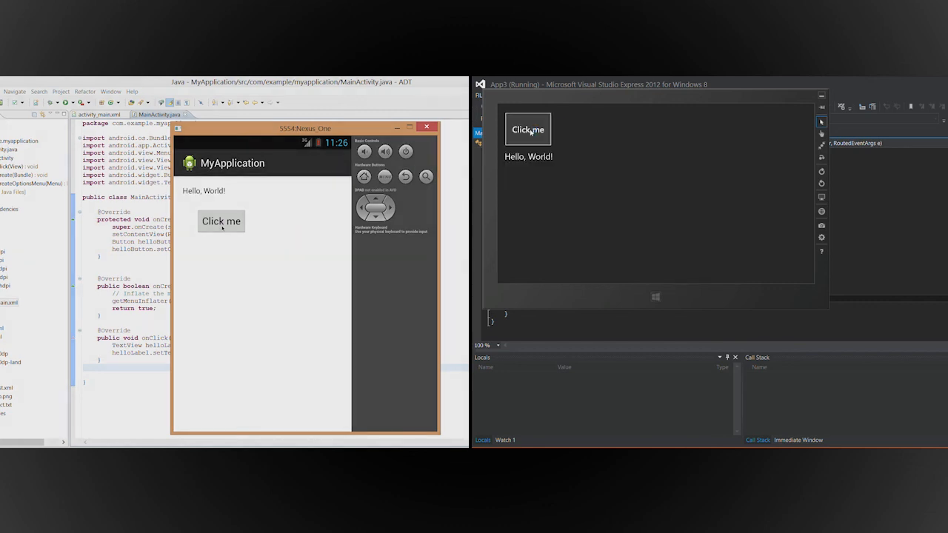